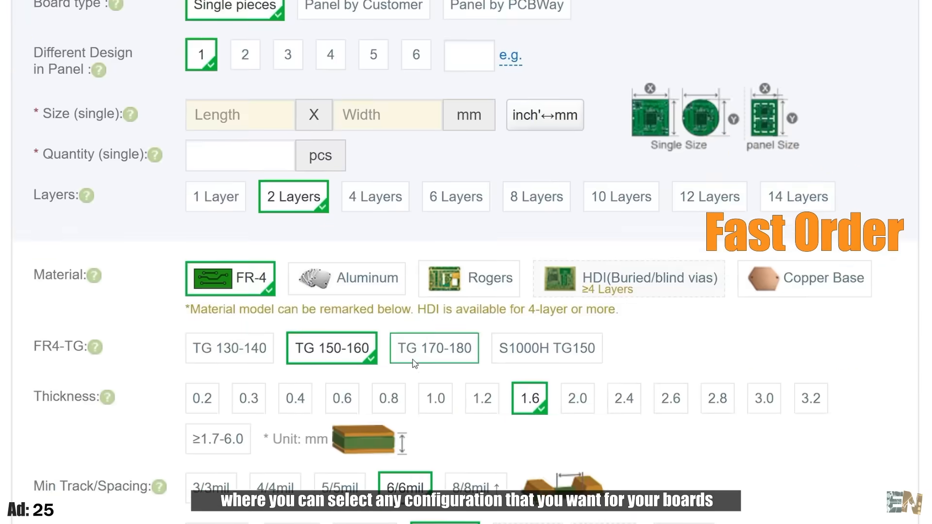
Review the 1.28inch LCD Module wiki page, selecting its title and scrolling through it
scroll("down", 3)
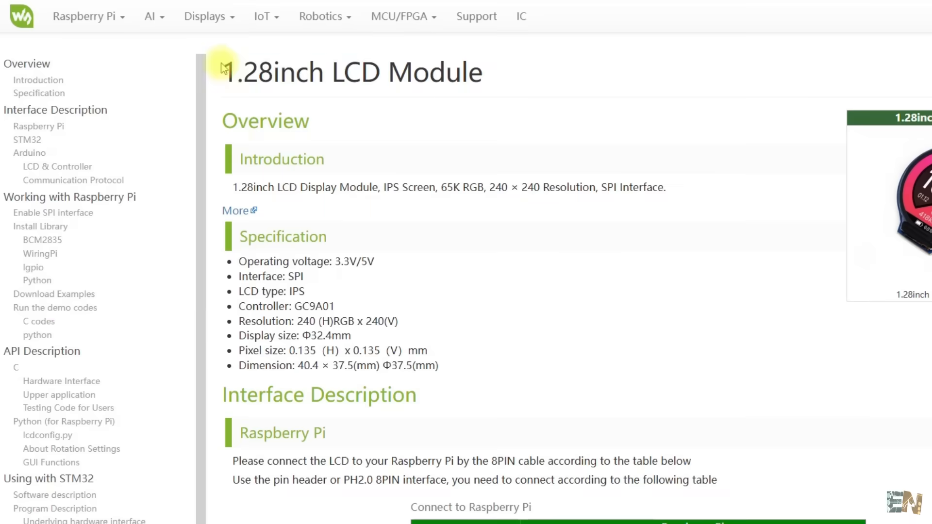
triple_click(352, 72)
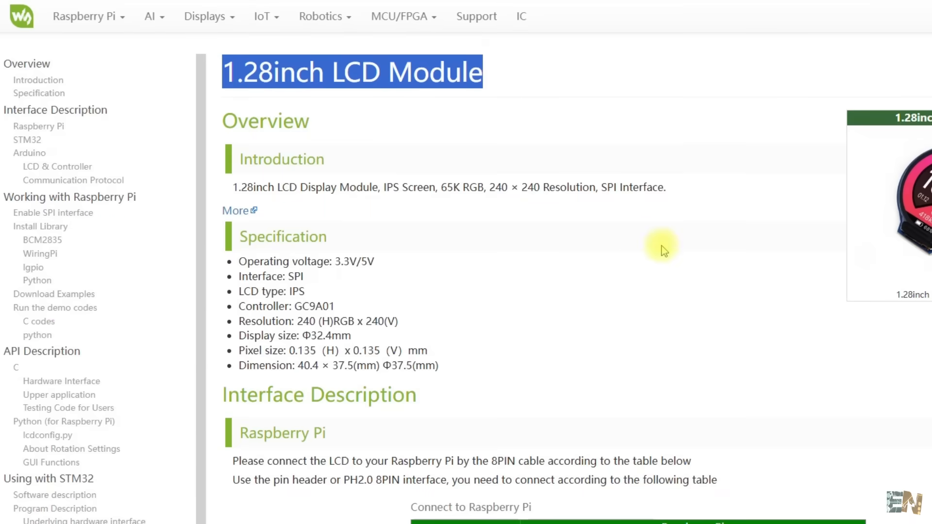
scroll("down", 3)
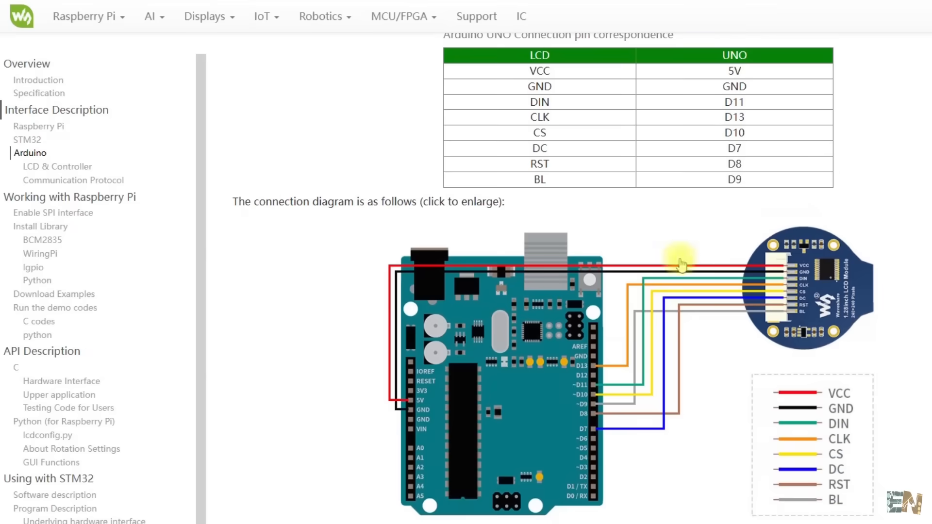
mouse_move(655, 325)
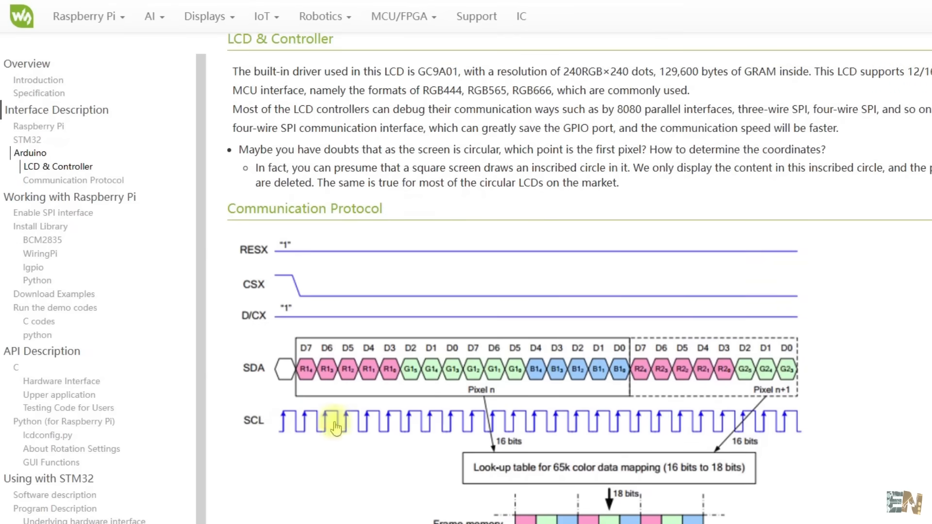
scroll("down", 3)
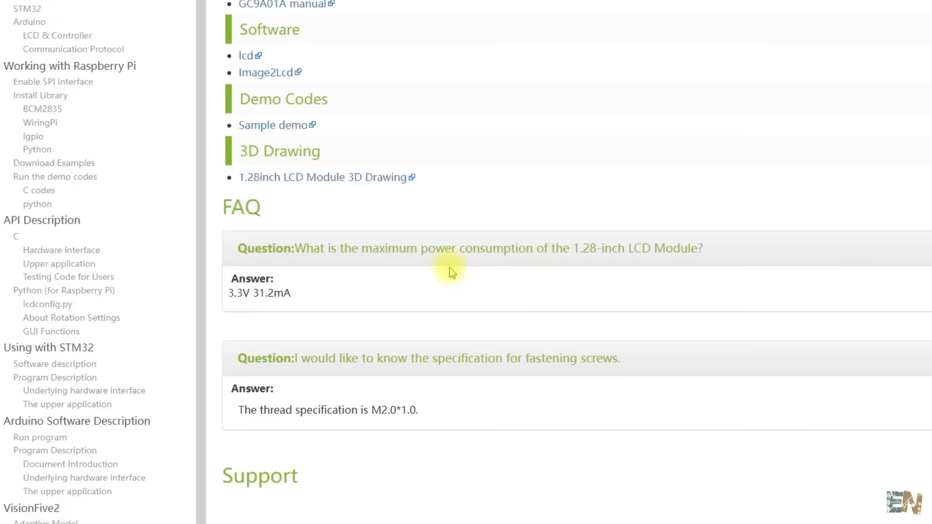
scroll("up", 3)
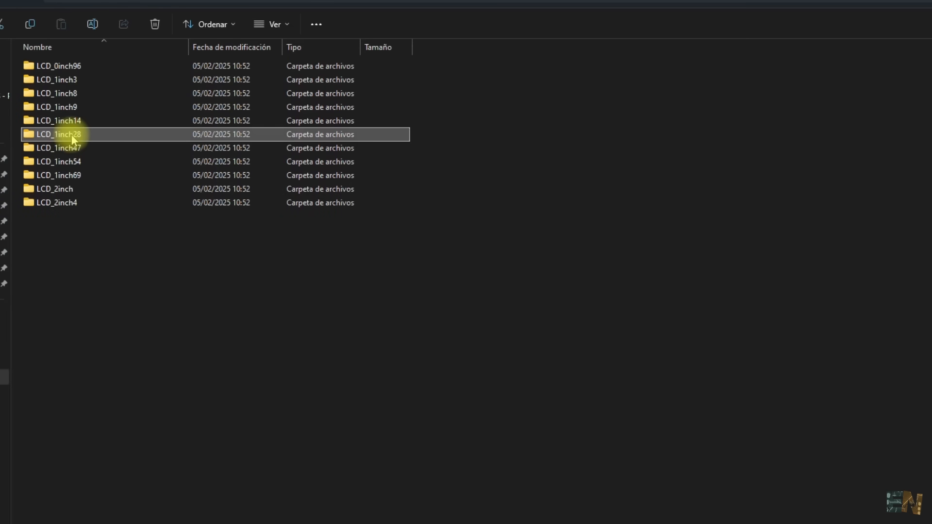
Open the LCD_1inch28 demo folder and its LCD_1inch28 sketch file
double_click(57, 134)
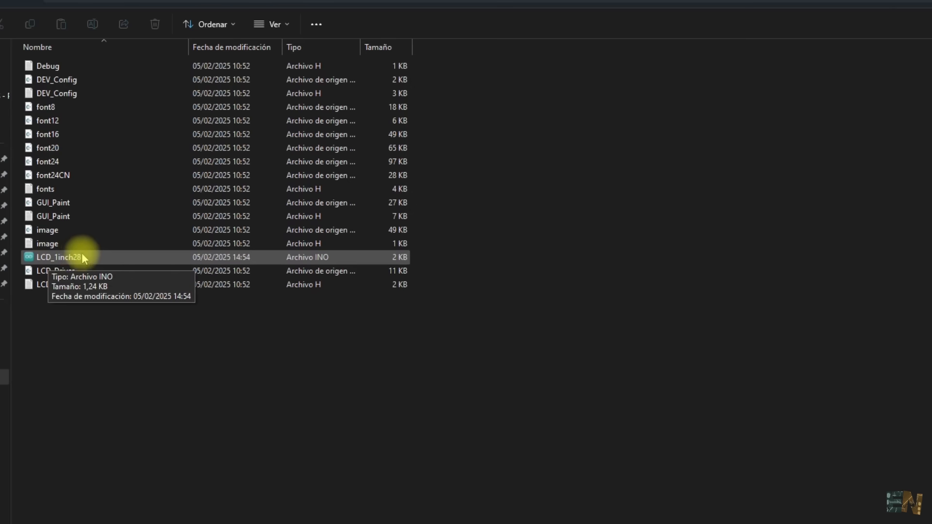
double_click(58, 256)
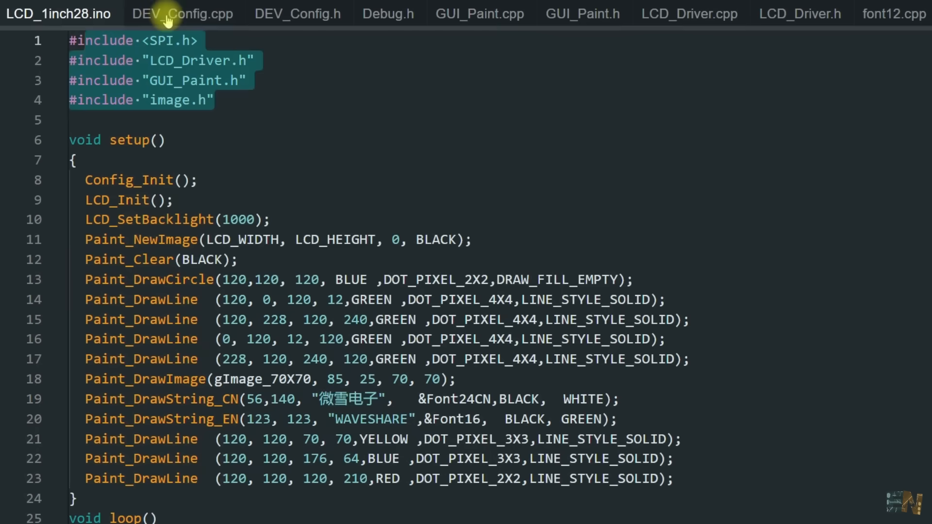
Look through DEV_Config.h and GUI_Paint.cpp, then return to the LCD_1inch28 sketch
left_click(297, 13)
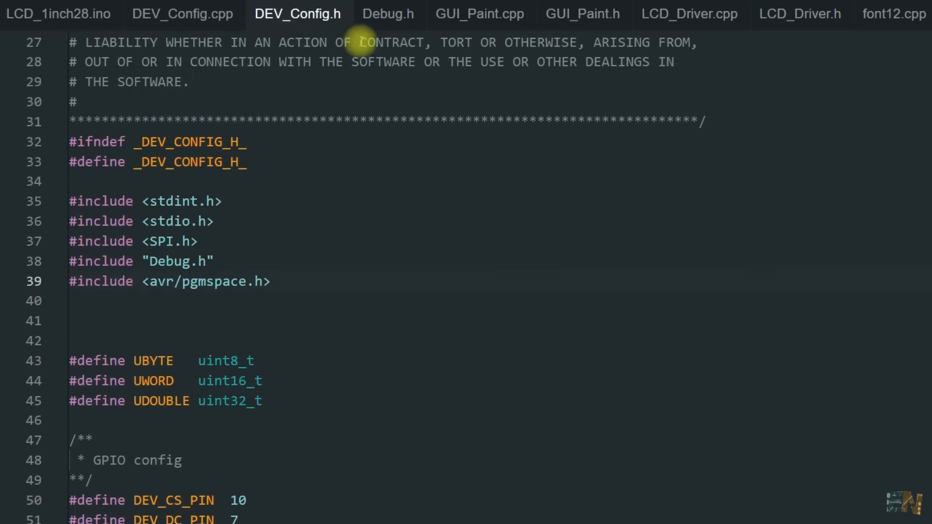
left_click(479, 13)
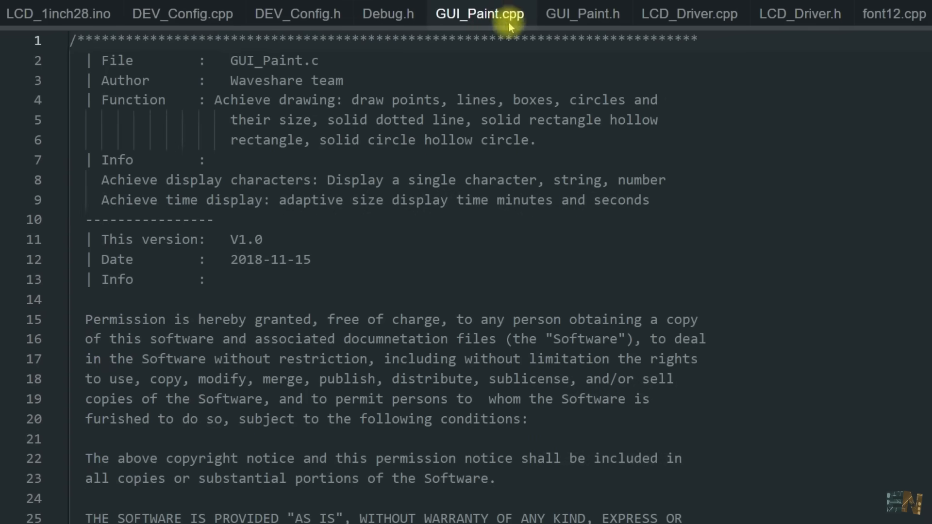
left_click(58, 13)
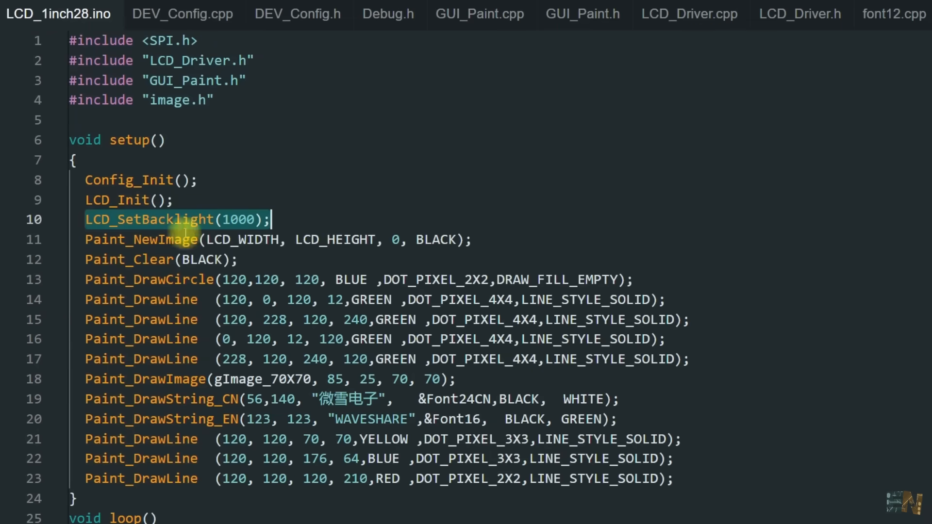
Set the Paint_NewImage rotation argument to 180
left_click(387, 240)
type("9")
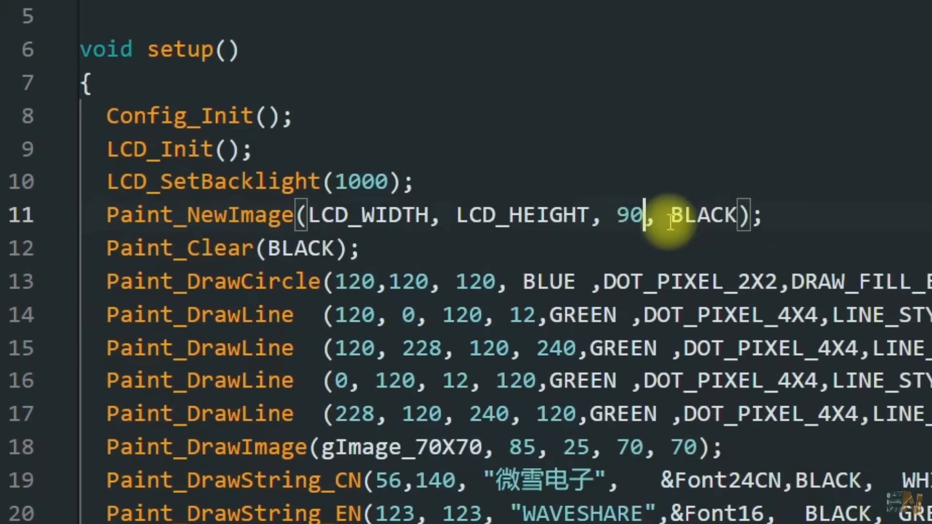
type("180")
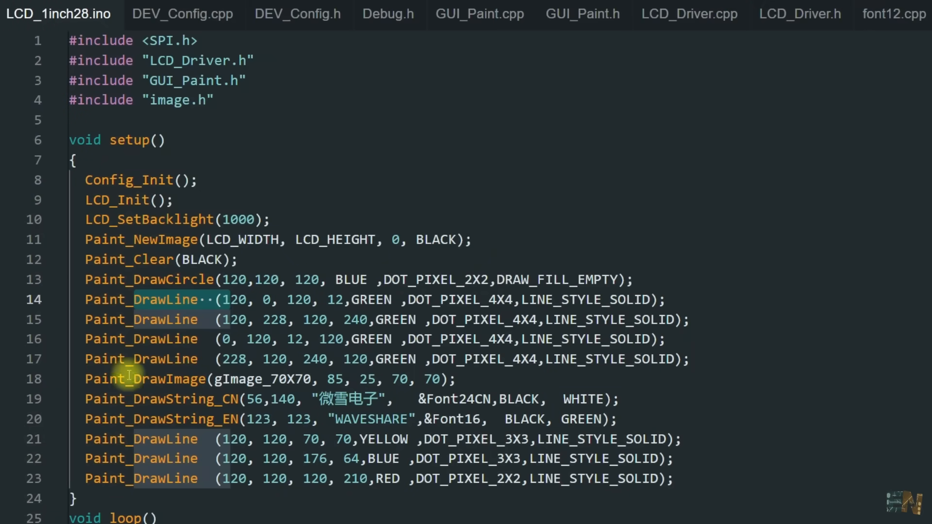
Restore the Paint_NewImage rotation to 0 while reviewing the setup drawing calls
left_click(266, 399)
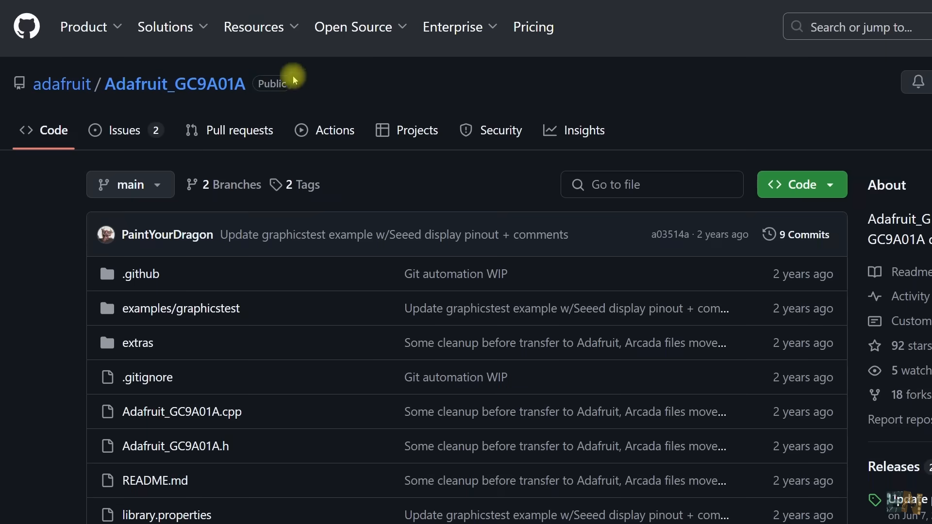
Open the graphicstest example of Adafruit_GC9A01A and select Adafruit_GFX in its include line
double_click(175, 83)
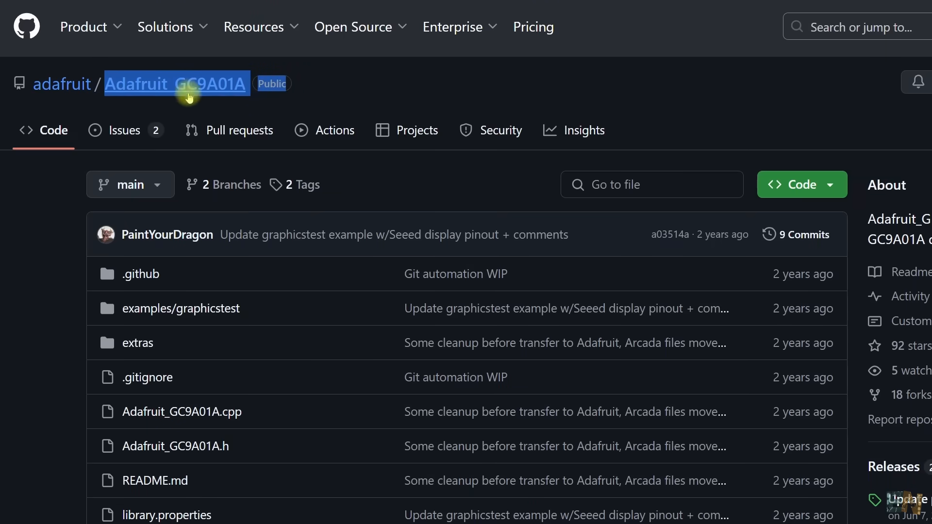
scroll("down", 3)
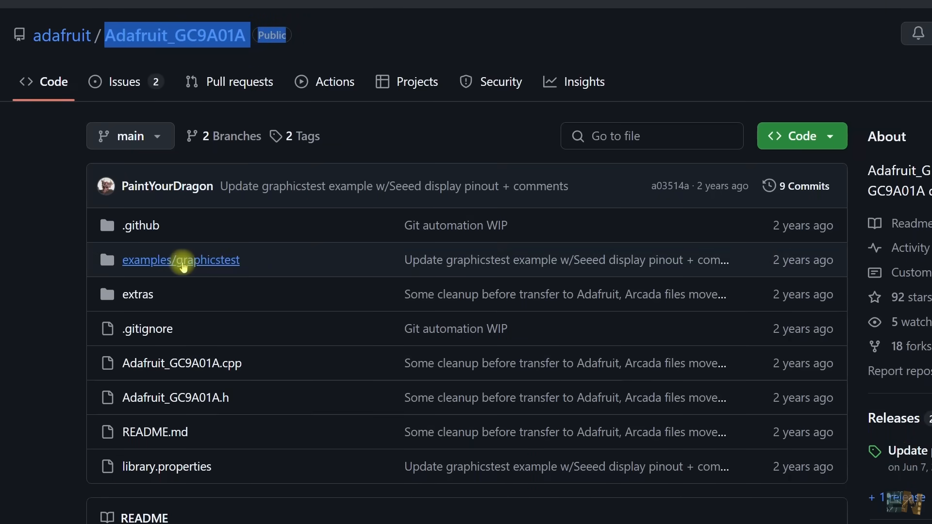
left_click(181, 260)
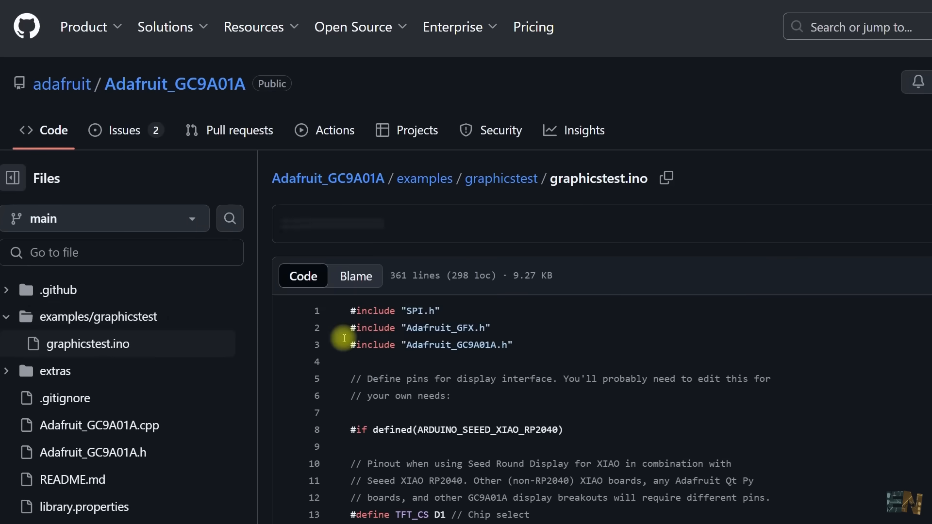
double_click(445, 327)
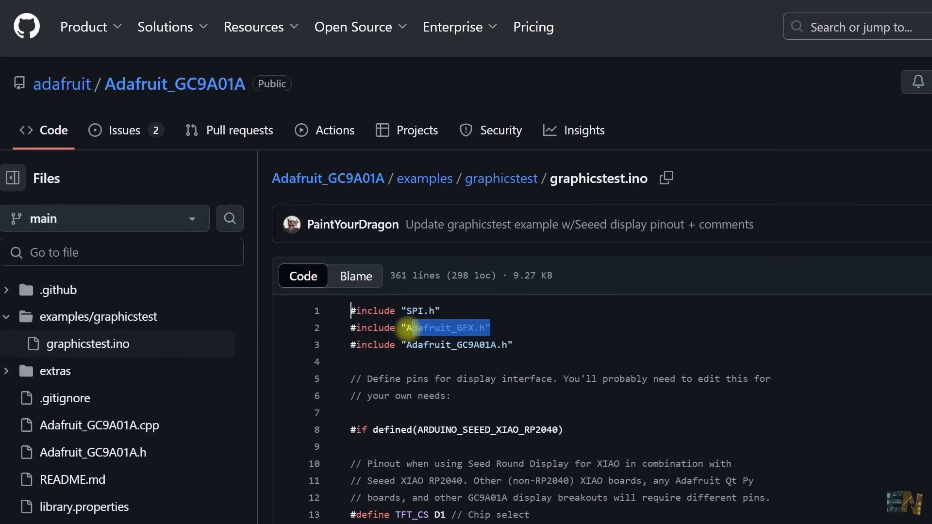
mouse_move(483, 315)
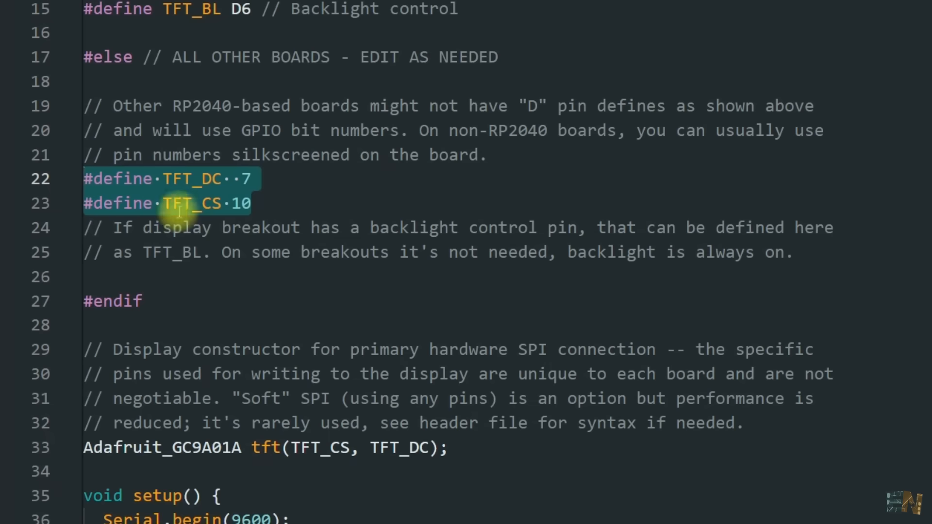
mouse_move(317, 182)
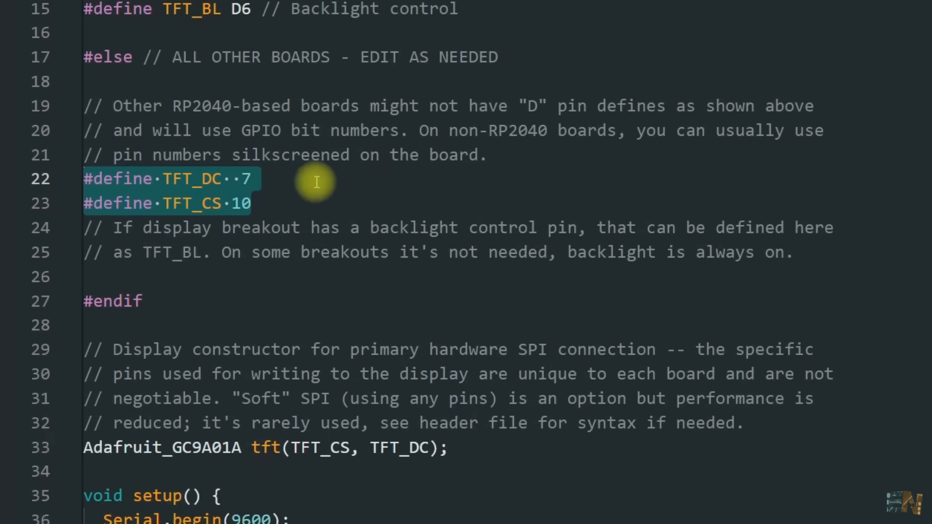
scroll("down", 3)
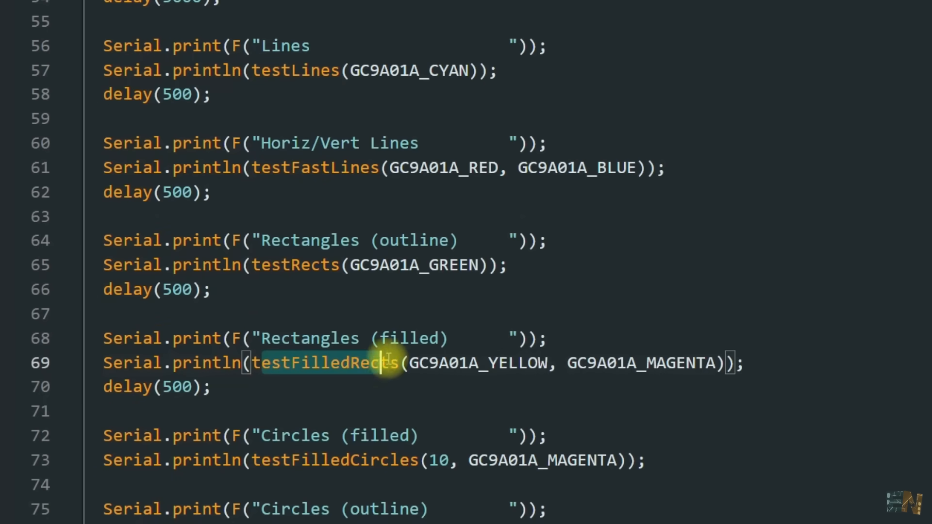
scroll("down", 3)
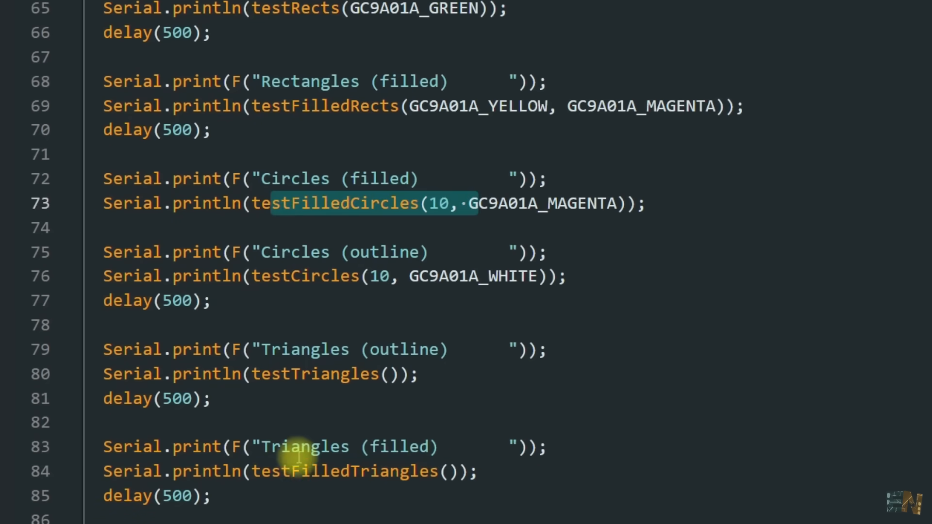